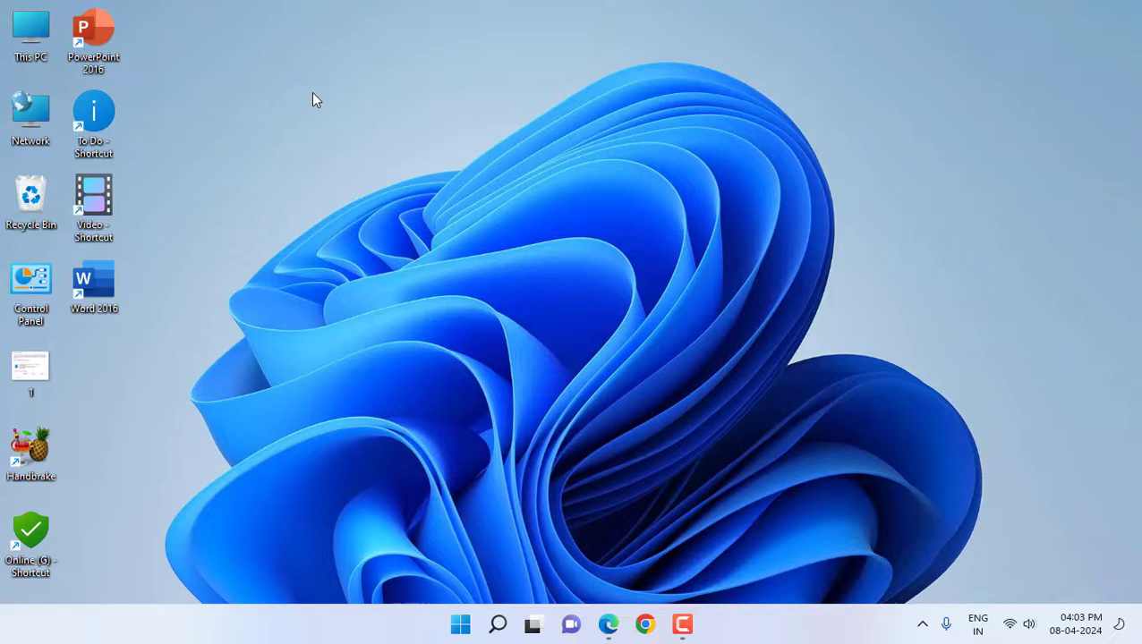
mouse_move(667, 306)
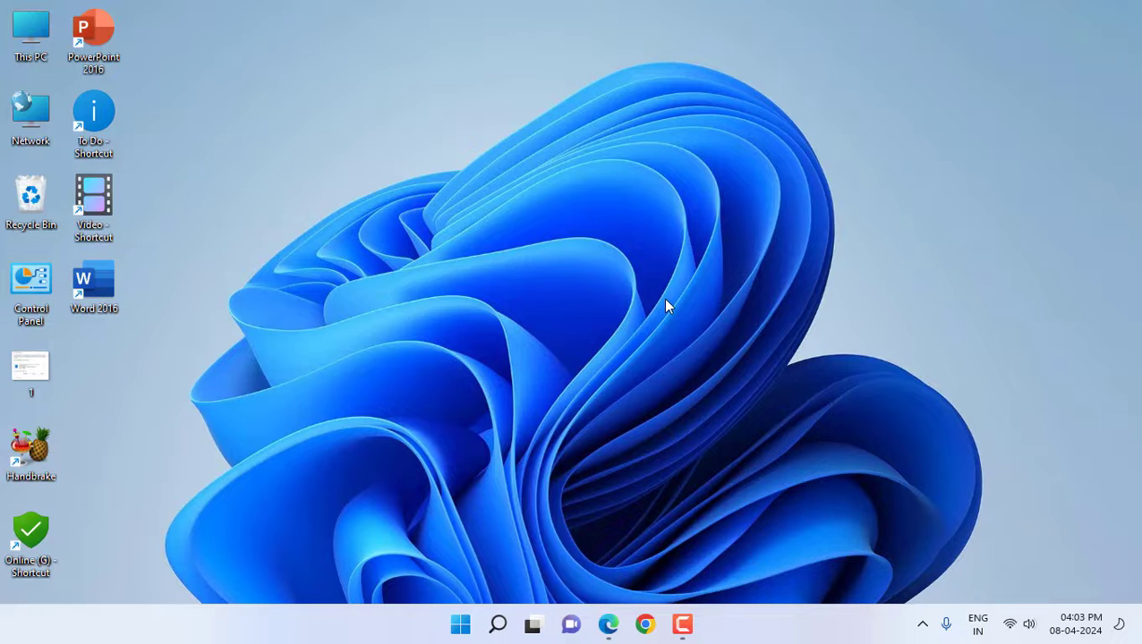
mouse_move(653, 347)
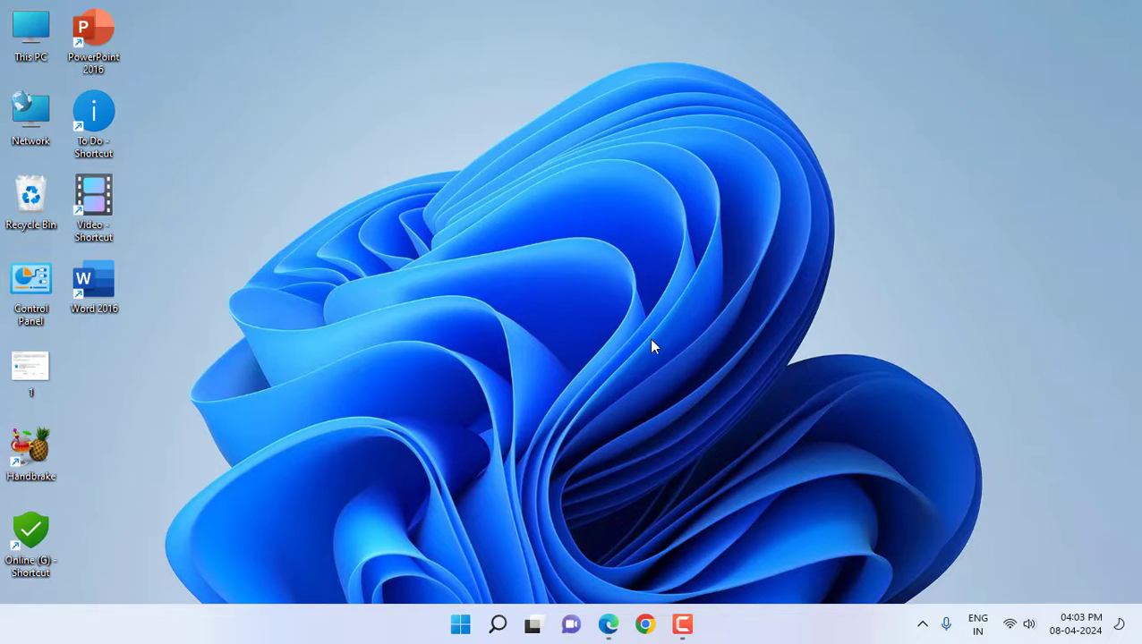
mouse_move(634, 392)
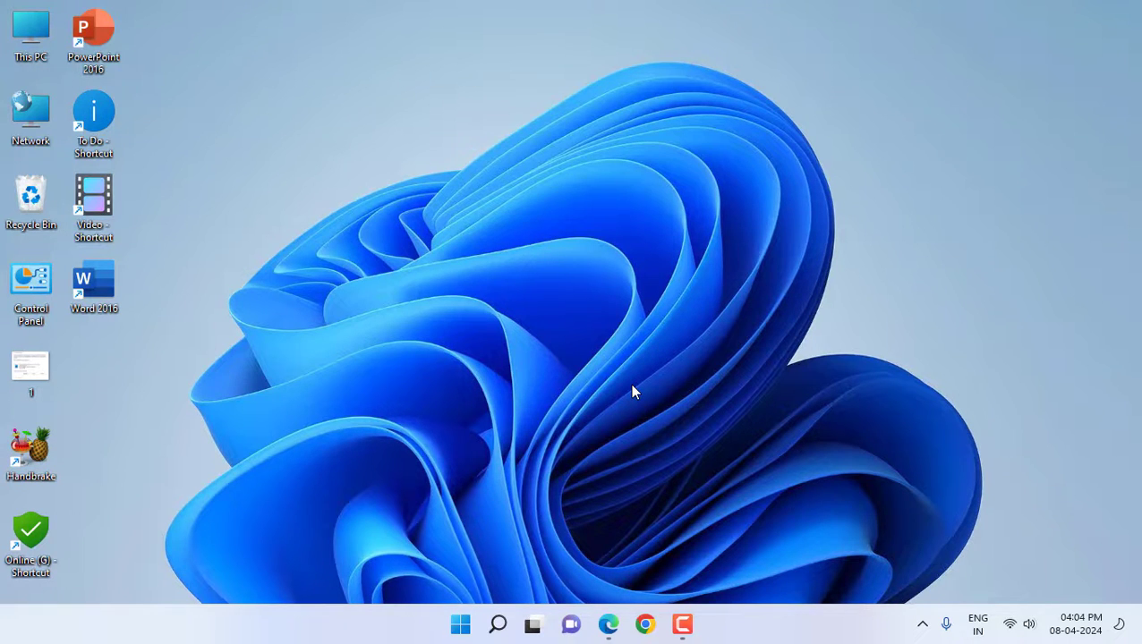
mouse_move(614, 613)
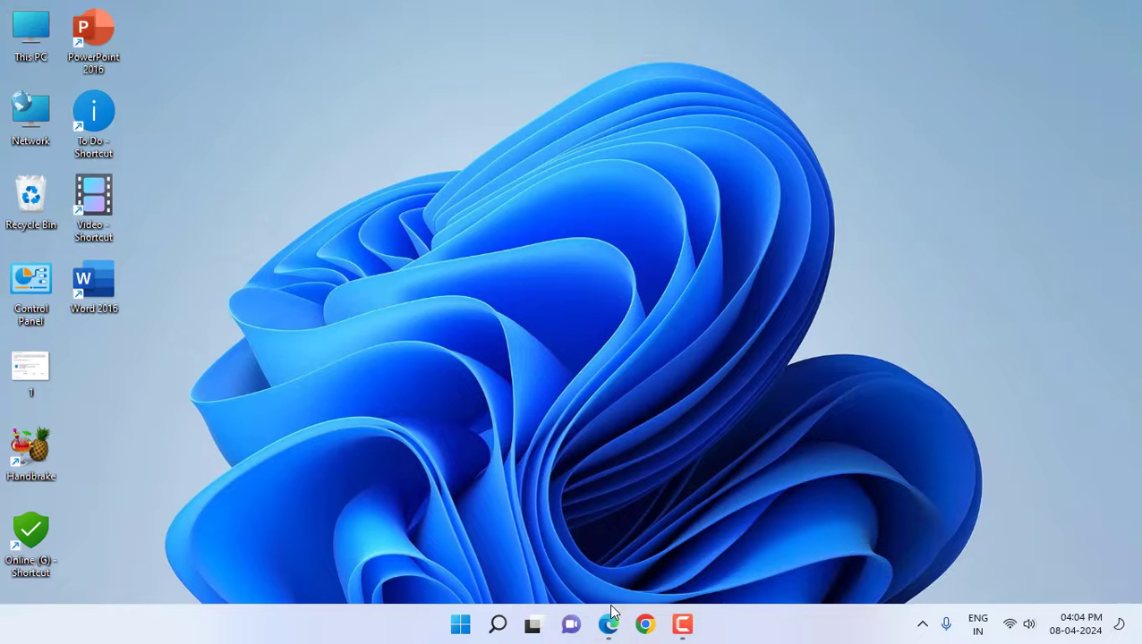
- Google 'jiocinema' in Edge and open the JioCinema website from the results
click(607, 624)
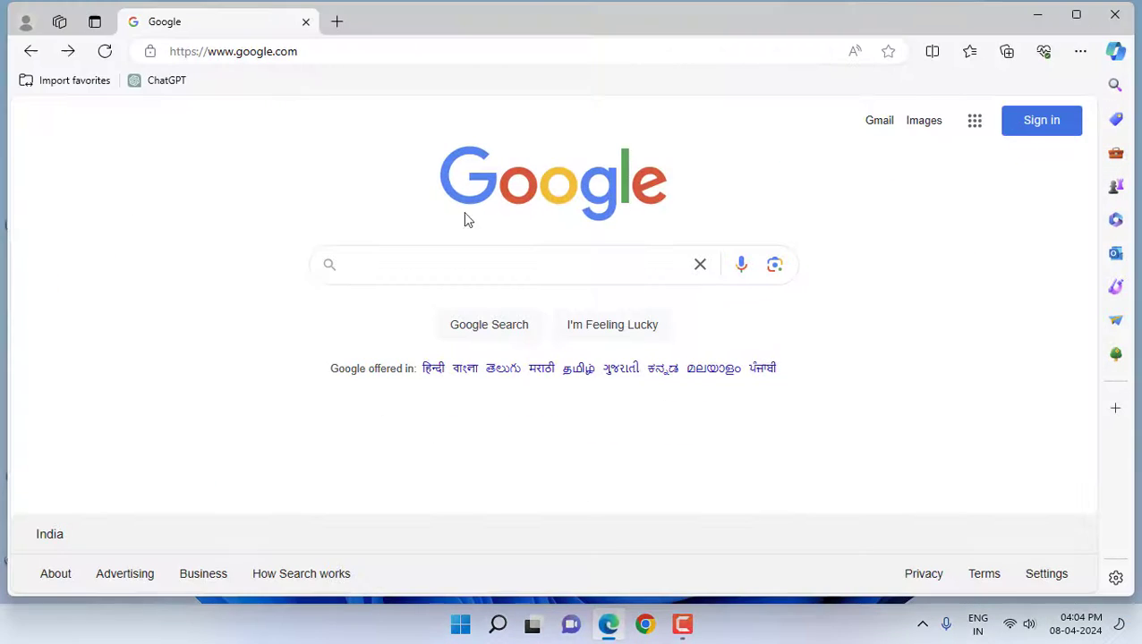
mouse_move(393, 149)
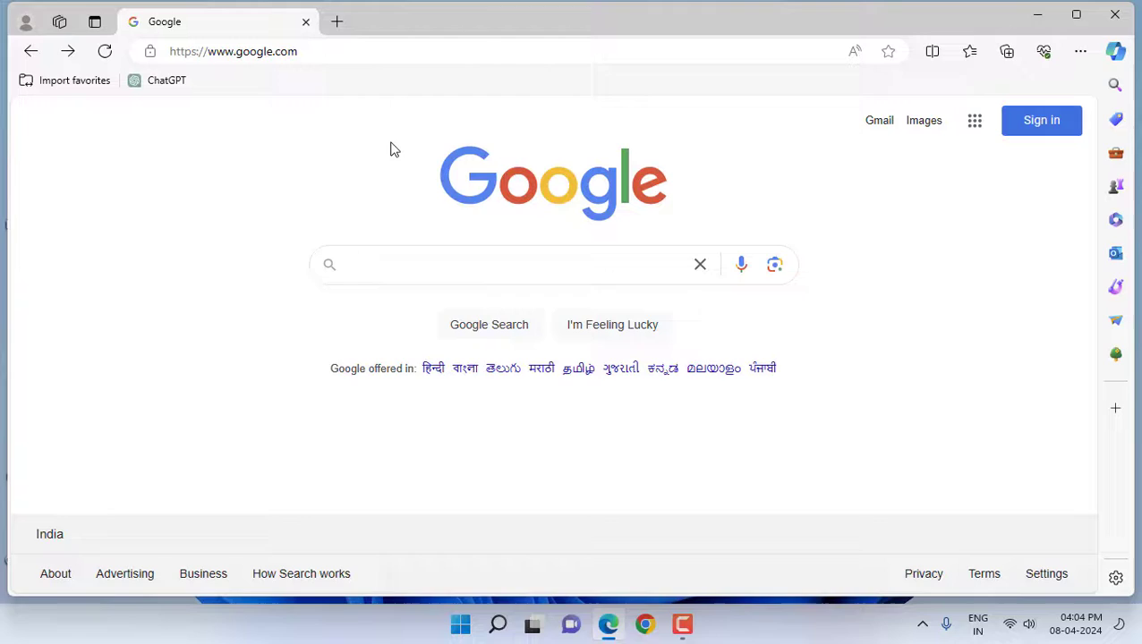
click(501, 264)
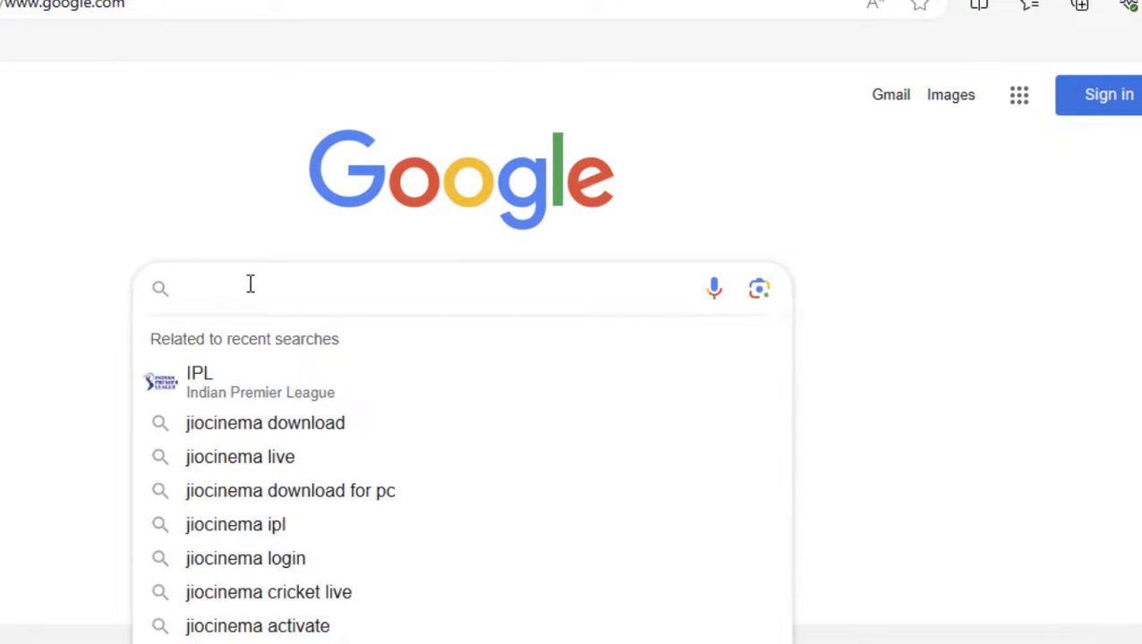
text(jiocinema)
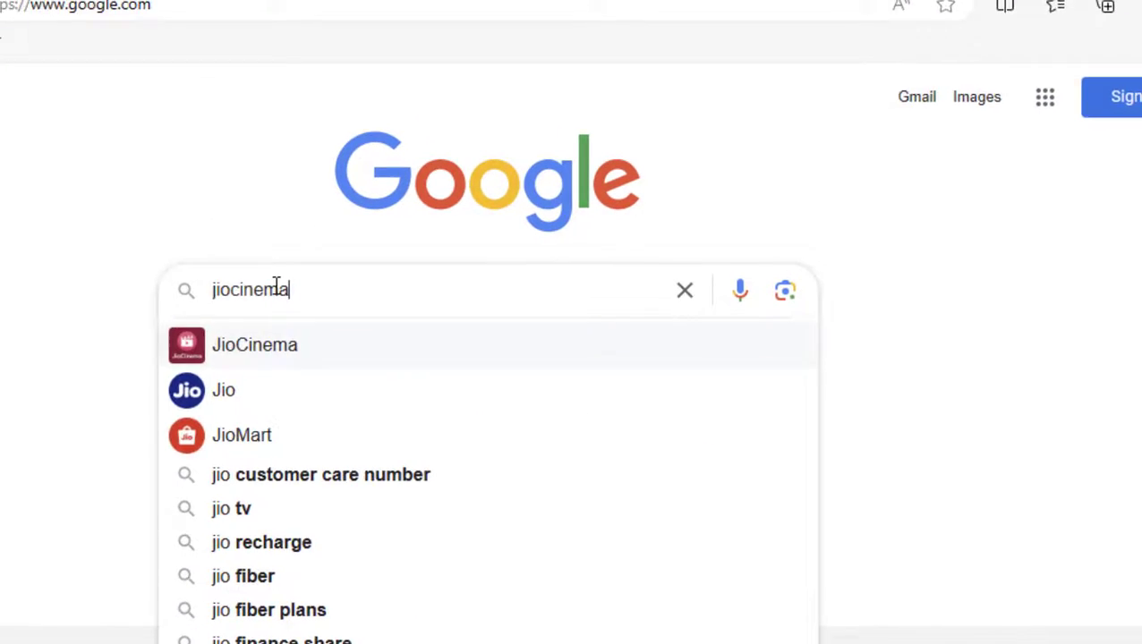
click(255, 344)
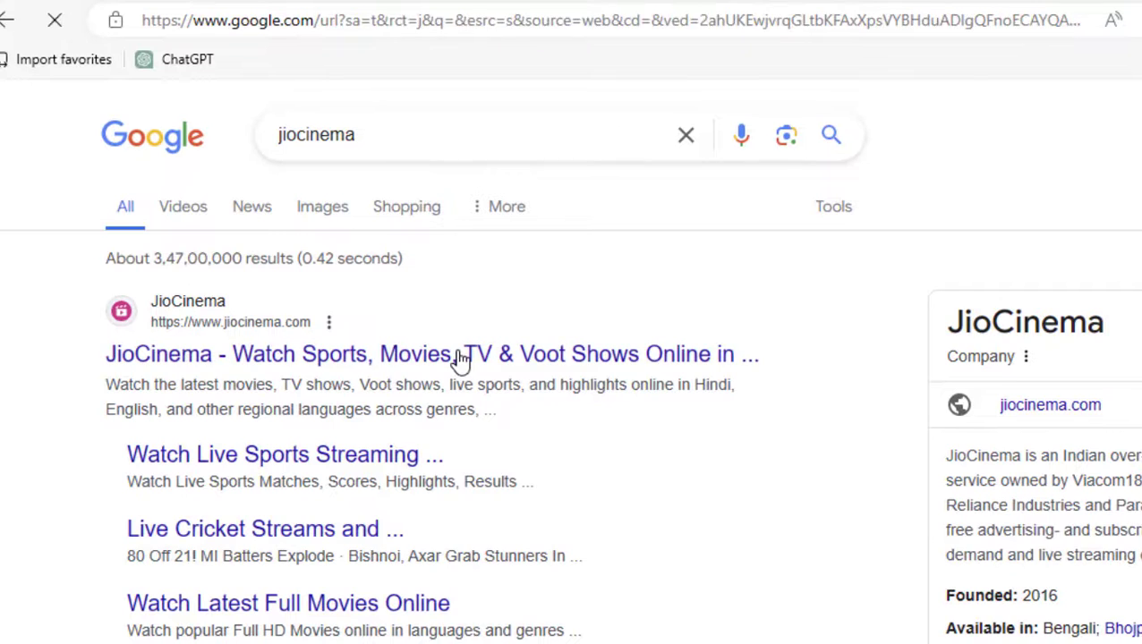
click(431, 353)
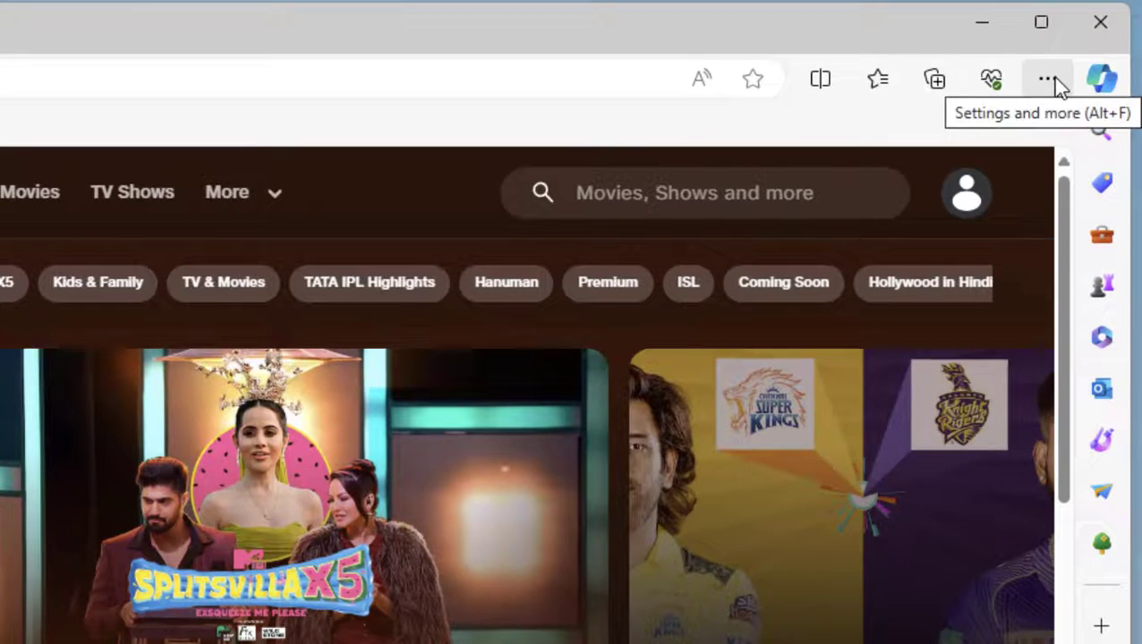
- Install the JioCinema site as an app via Edge's Apps menu
click(1047, 79)
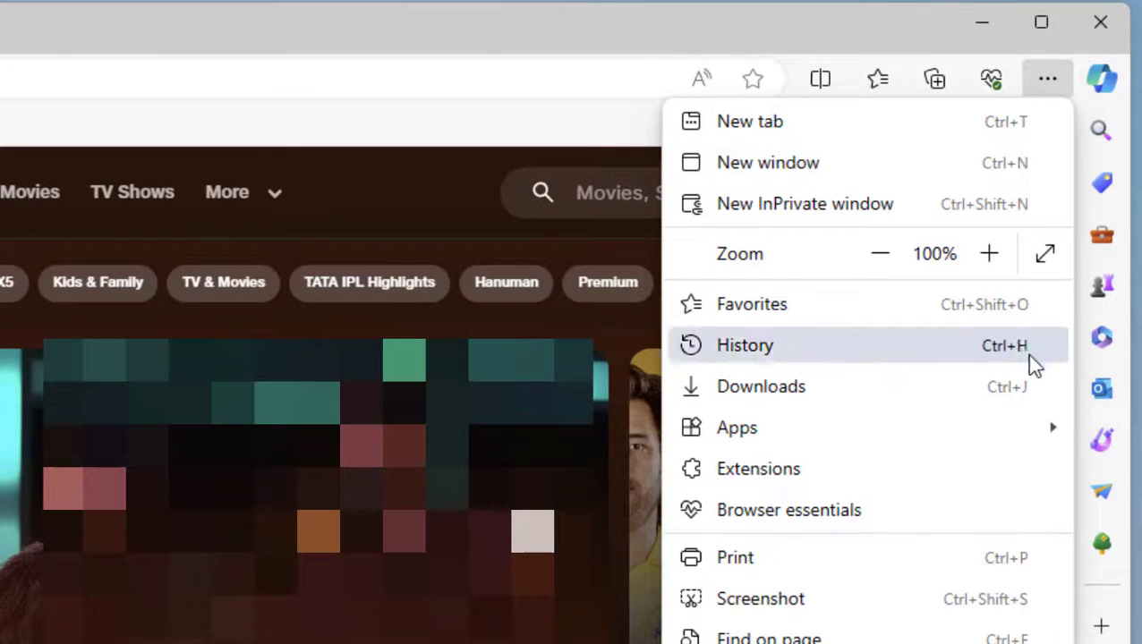
mouse_move(736, 427)
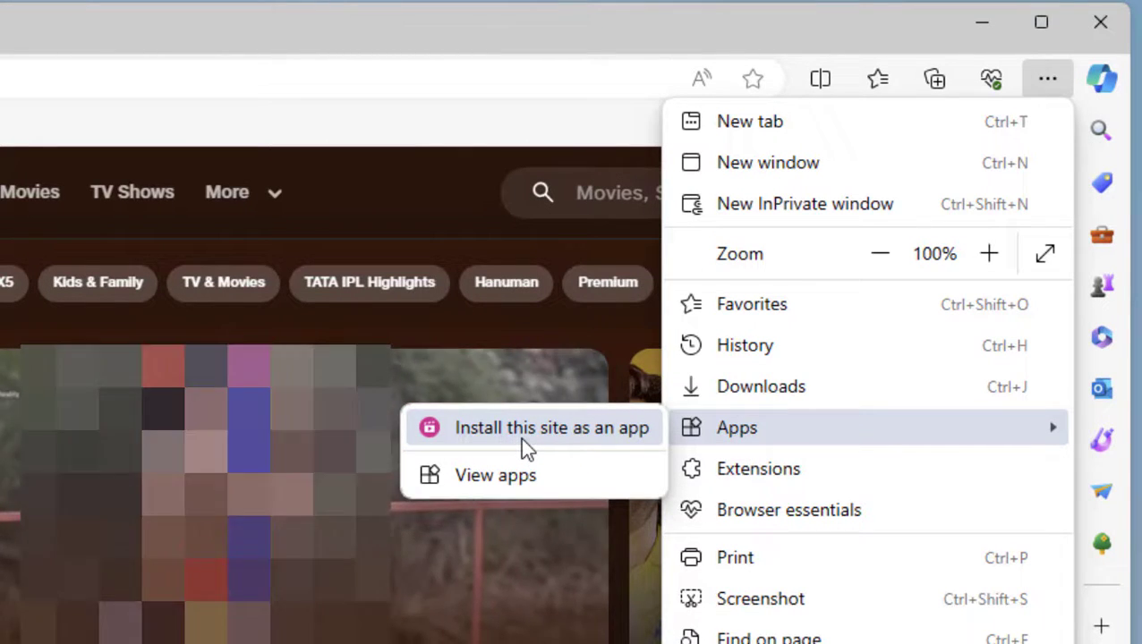
click(552, 427)
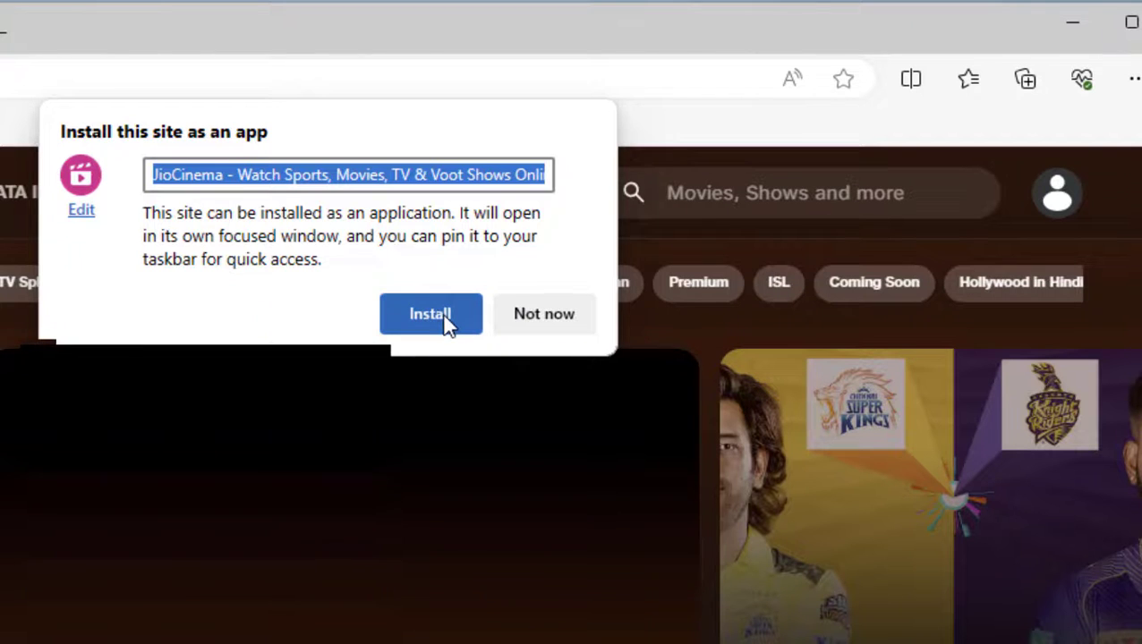
click(431, 313)
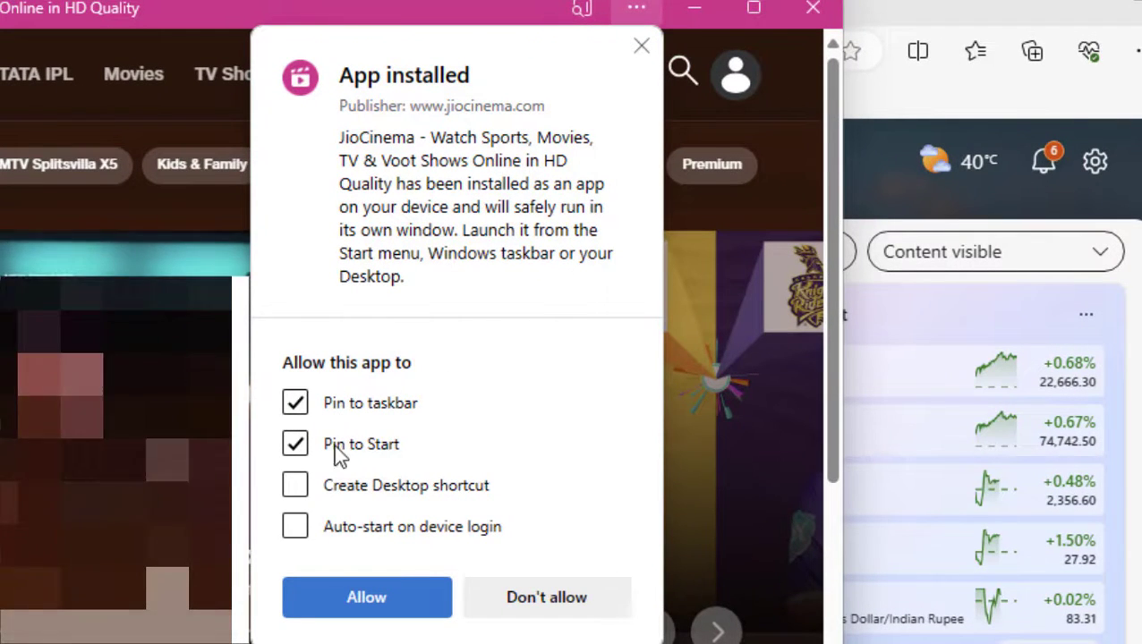
- Choose Create Desktop shortcut for the installed JioCinema app
click(295, 485)
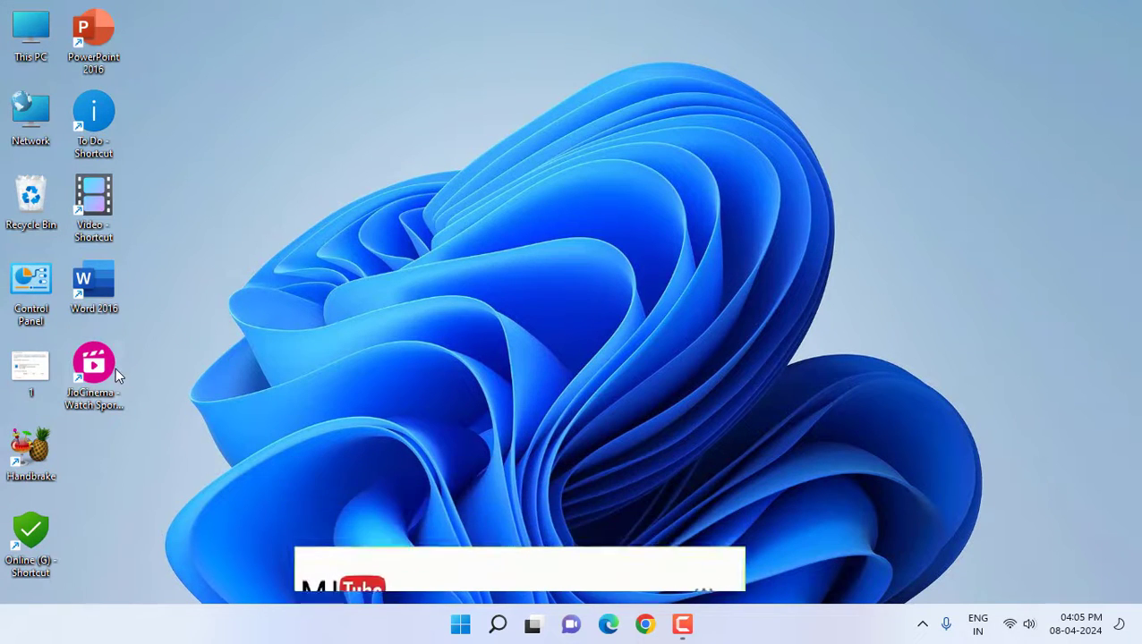
double_click(94, 363)
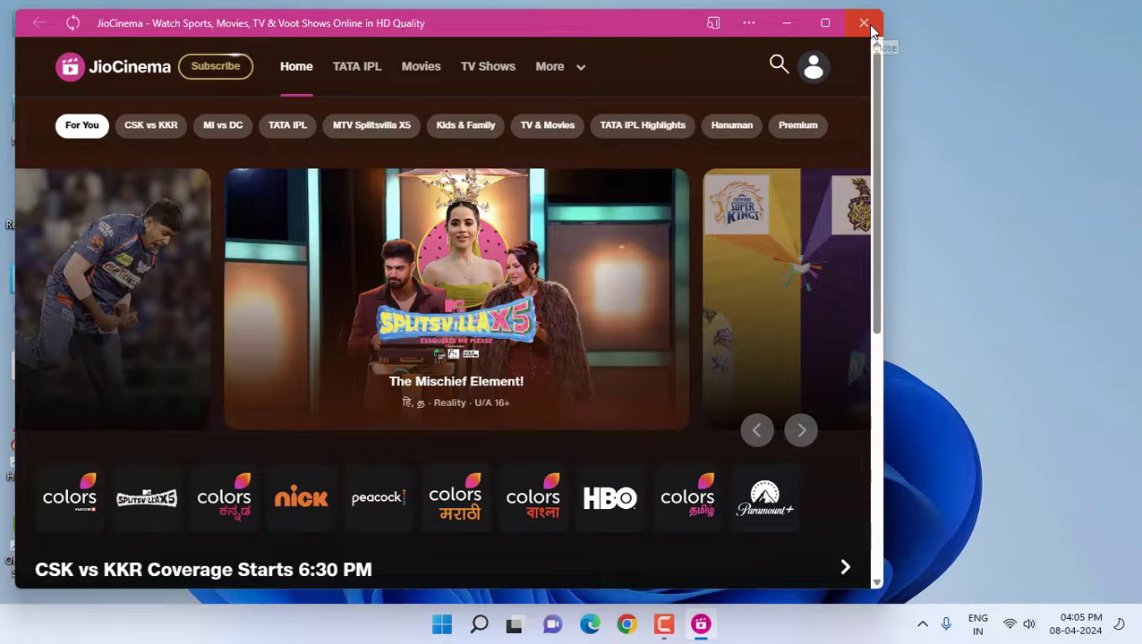
click(864, 23)
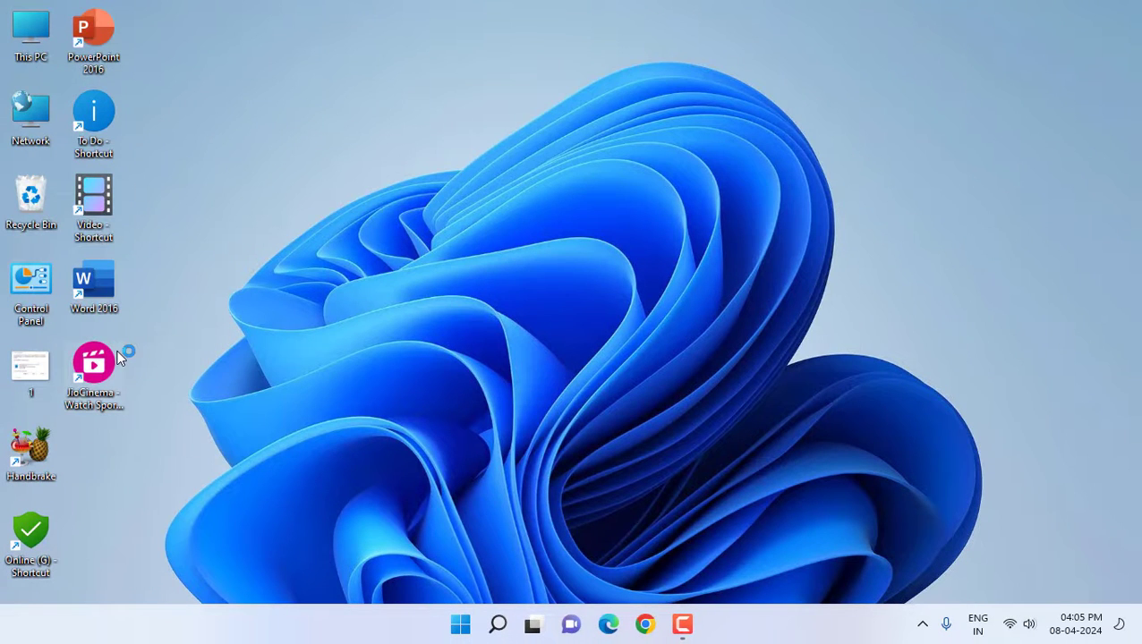